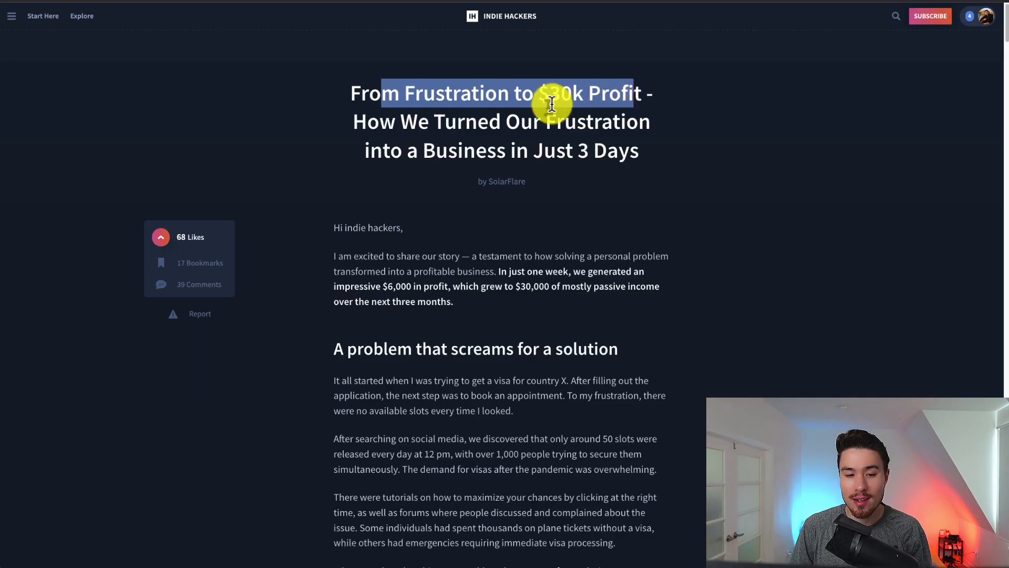
# Highlight the title, then the no-slots-available and 12 pm slot release phrases.
pyautogui.moveTo(553, 103); pyautogui.dragTo(628, 158)
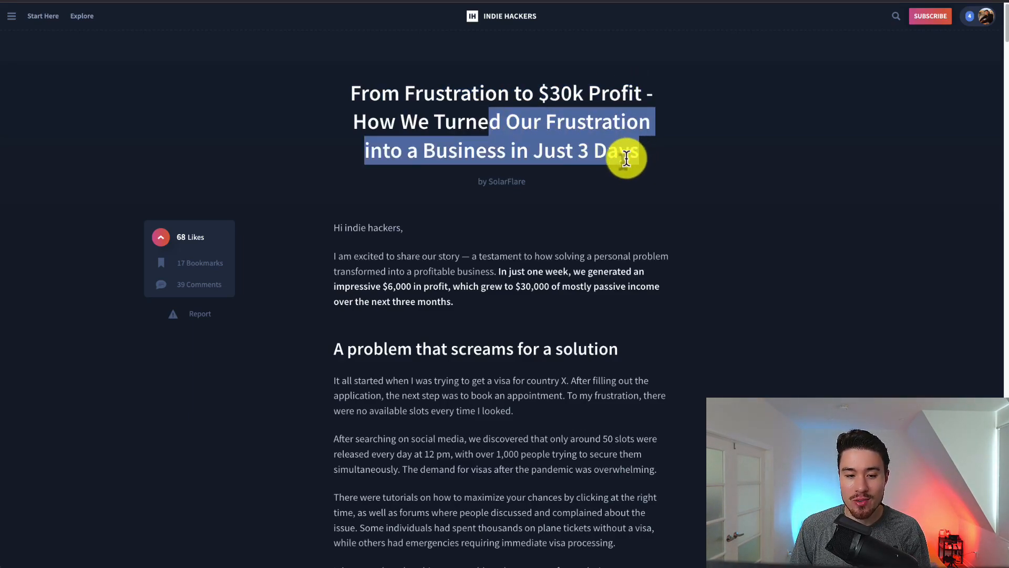
pyautogui.scroll(-3)
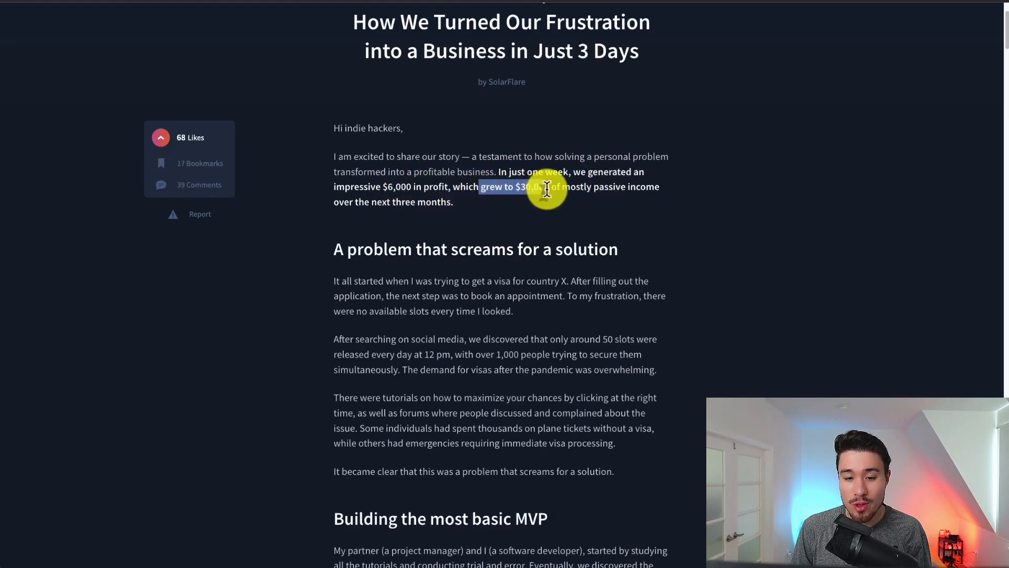
pyautogui.scroll(-3)
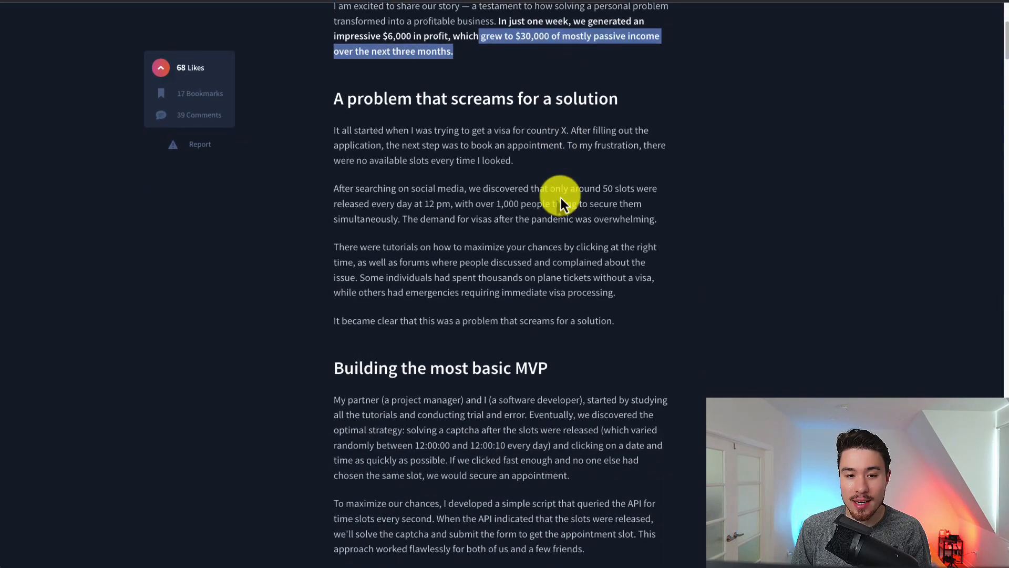
pyautogui.scroll(-3)
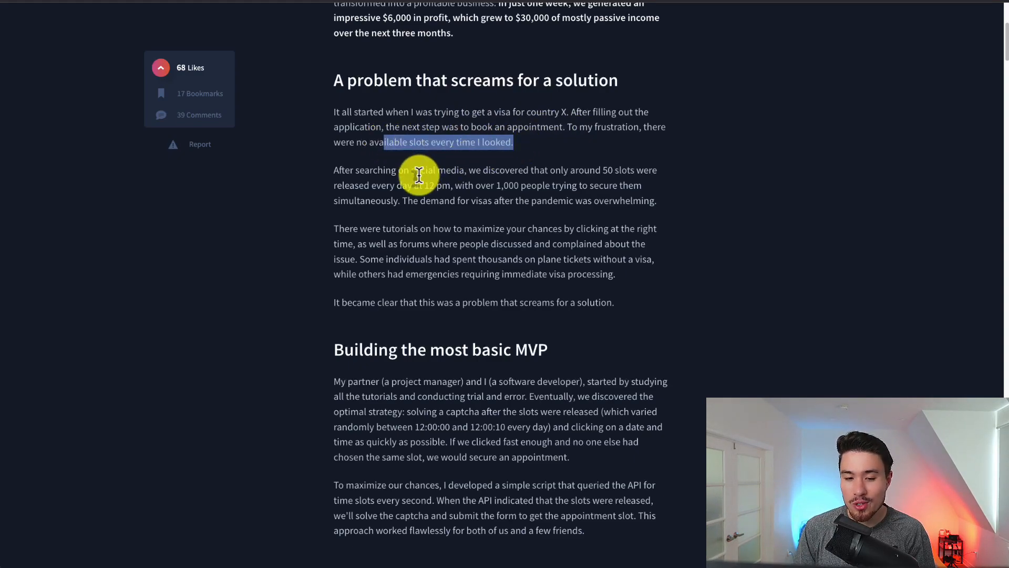
pyautogui.moveTo(419, 174); pyautogui.dragTo(608, 170)
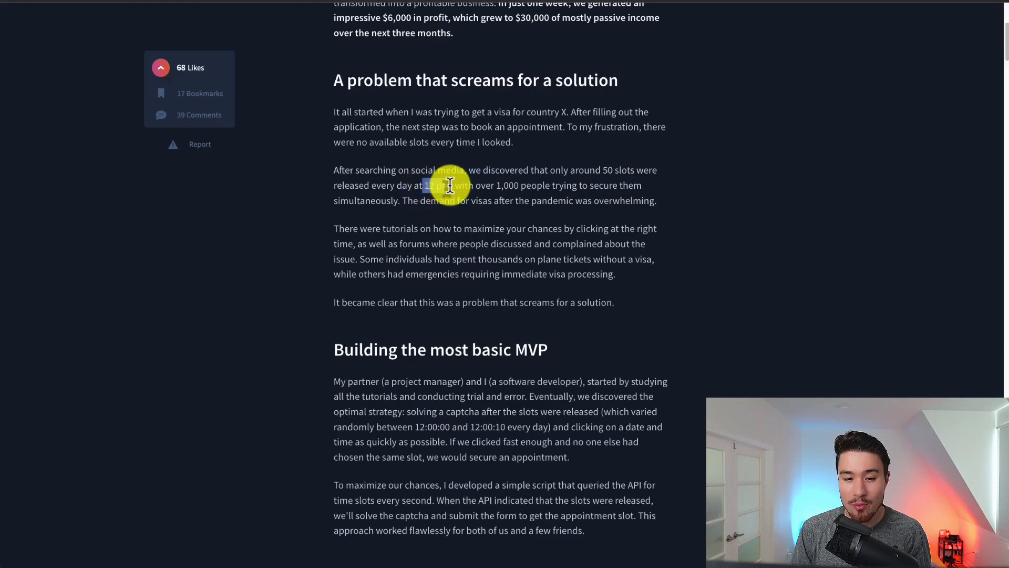
pyautogui.moveTo(424, 185); pyautogui.dragTo(515, 200)
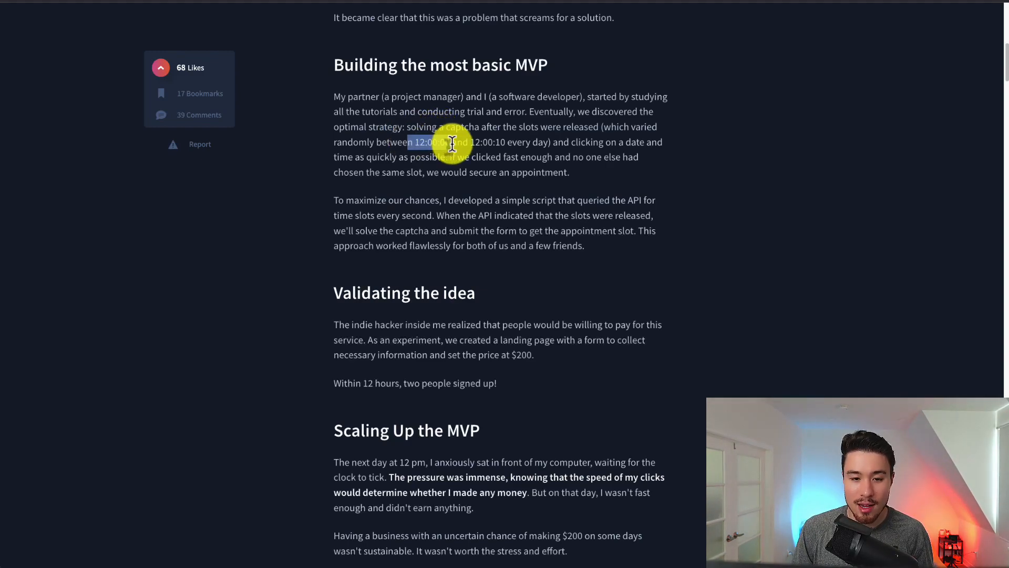
# Highlight the 12:00:00 release timing in the MVP section and read on.
pyautogui.moveTo(425, 142); pyautogui.dragTo(576, 141)
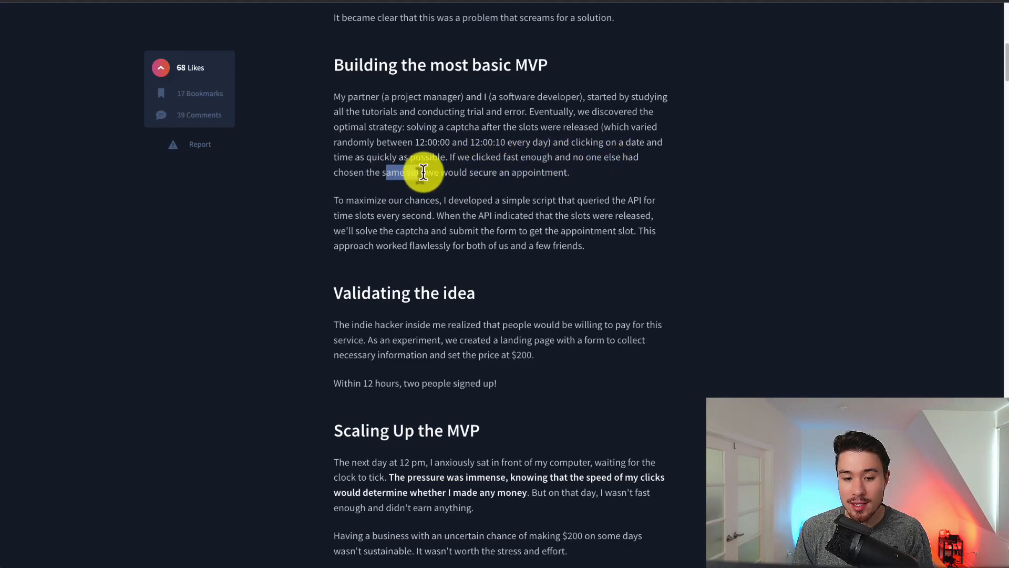
pyautogui.scroll(-3)
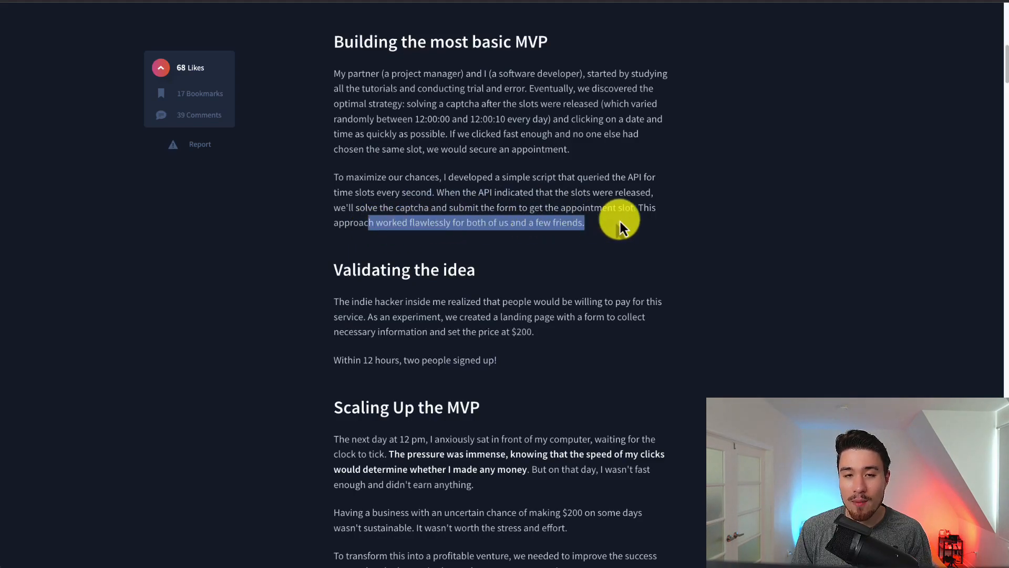
# Highlight the landing page form and price passage and the multiple simultaneous bookings sentence.
pyautogui.scroll(-3)
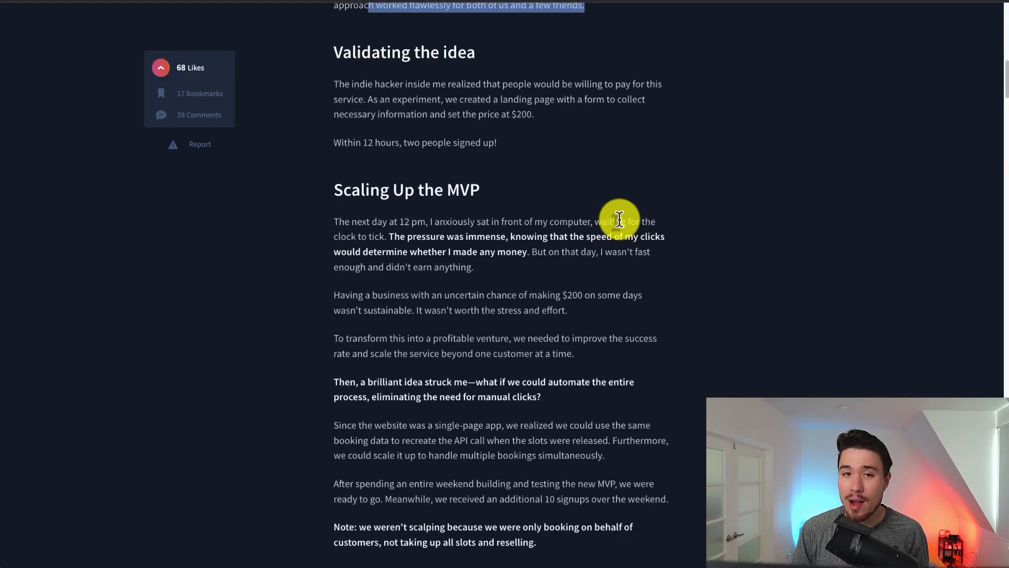
pyautogui.moveTo(464, 154)
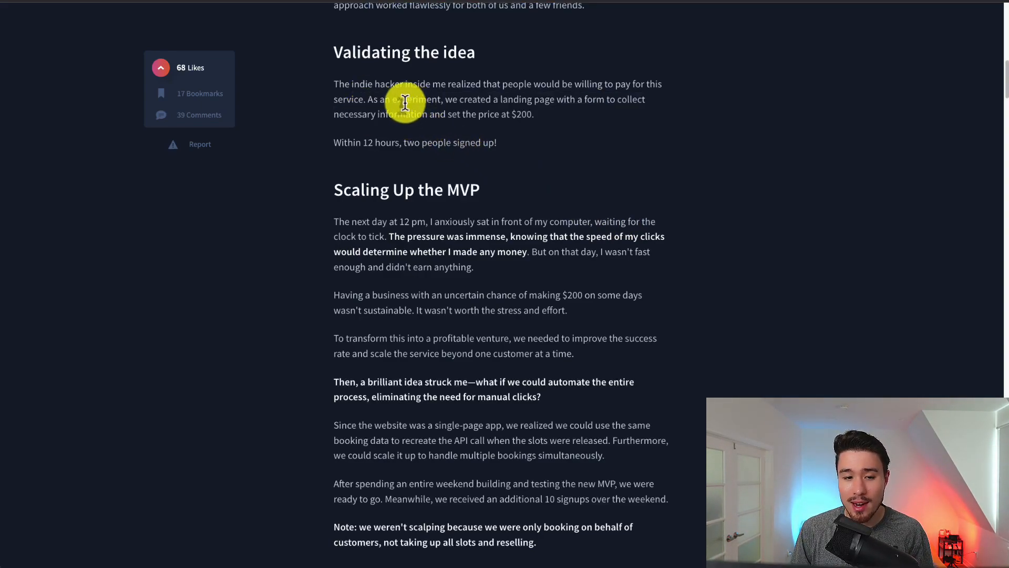
pyautogui.moveTo(405, 99); pyautogui.dragTo(608, 99)
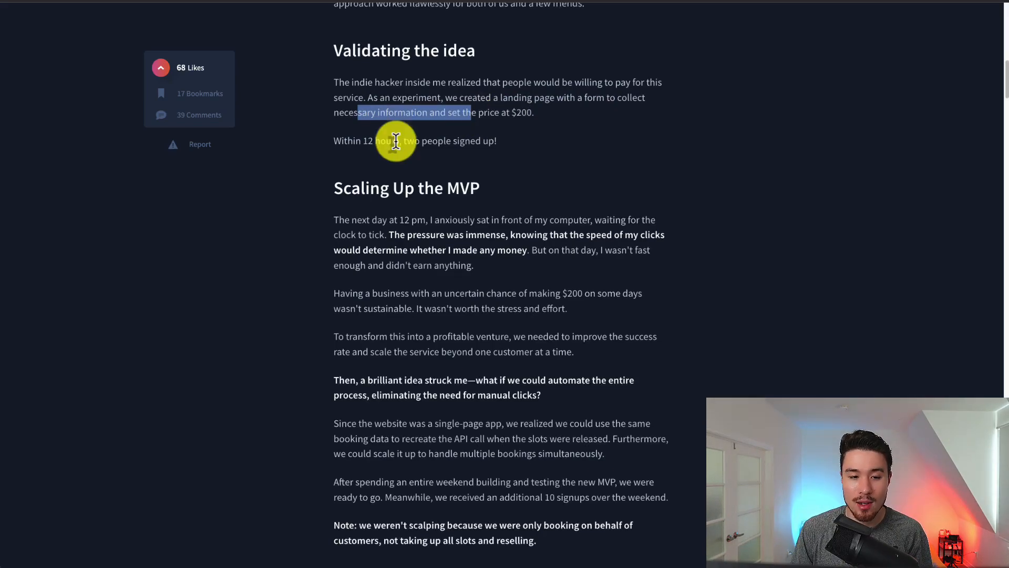
pyautogui.scroll(-3)
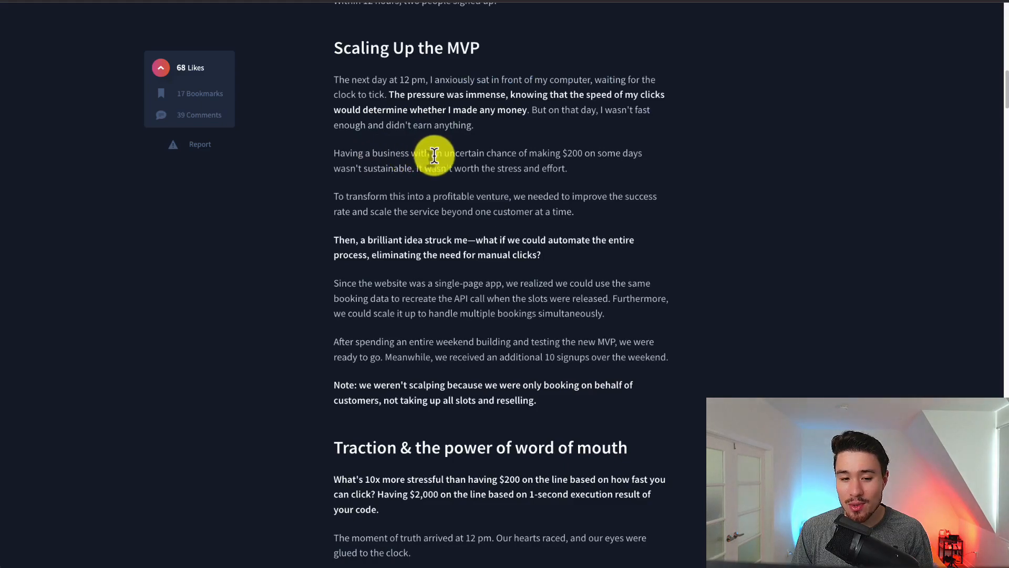
pyautogui.moveTo(435, 153); pyautogui.dragTo(627, 153)
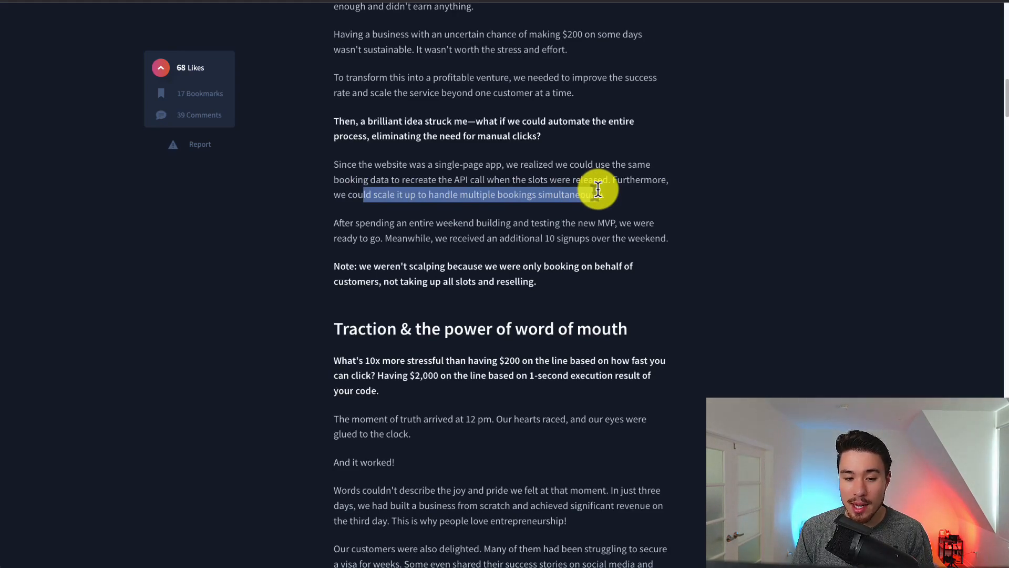
# Highlight customers sharing success stories and the takeaway about building what people need.
pyautogui.scroll(-3)
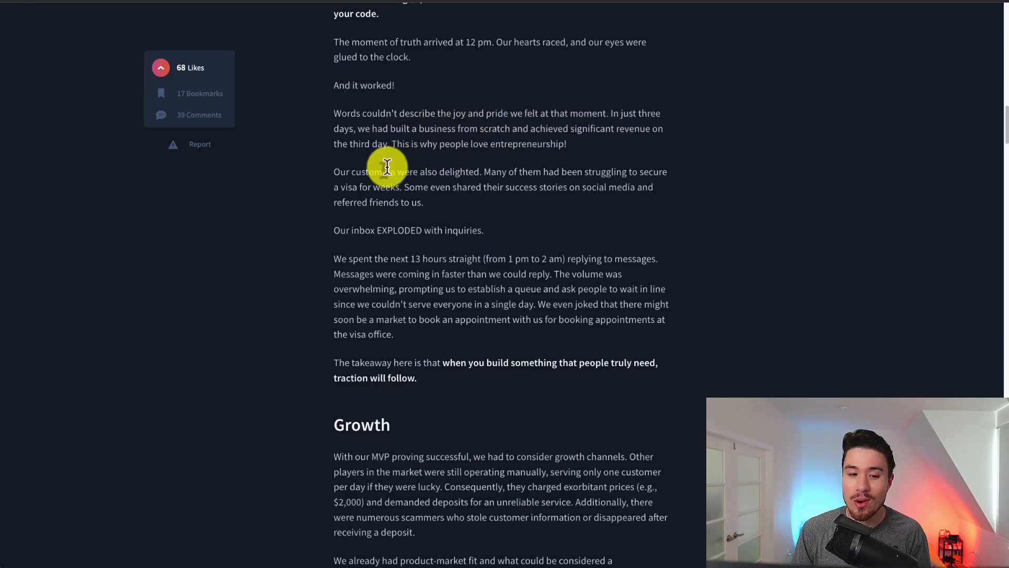
pyautogui.moveTo(388, 172); pyautogui.dragTo(545, 178)
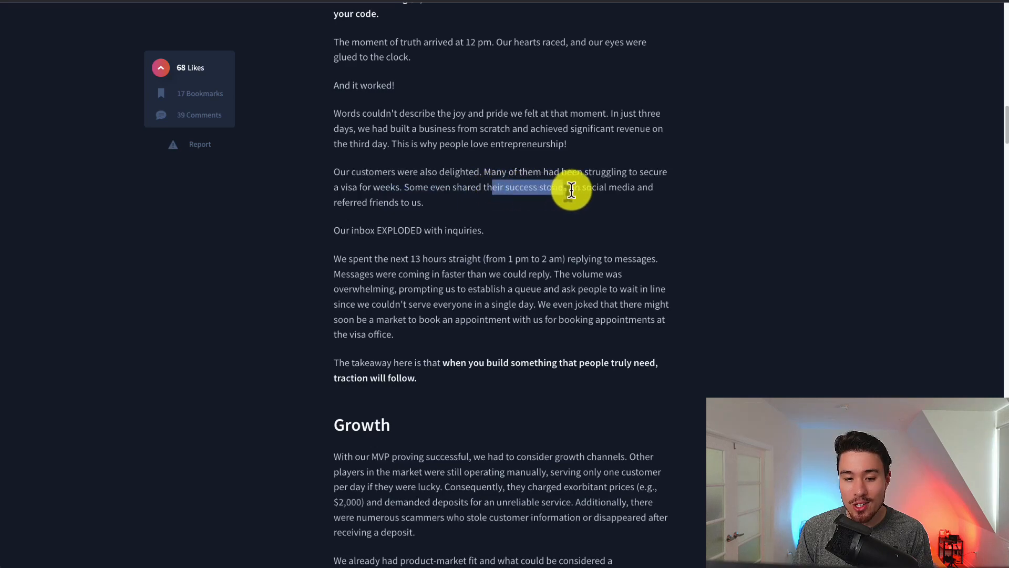
pyautogui.scroll(-3)
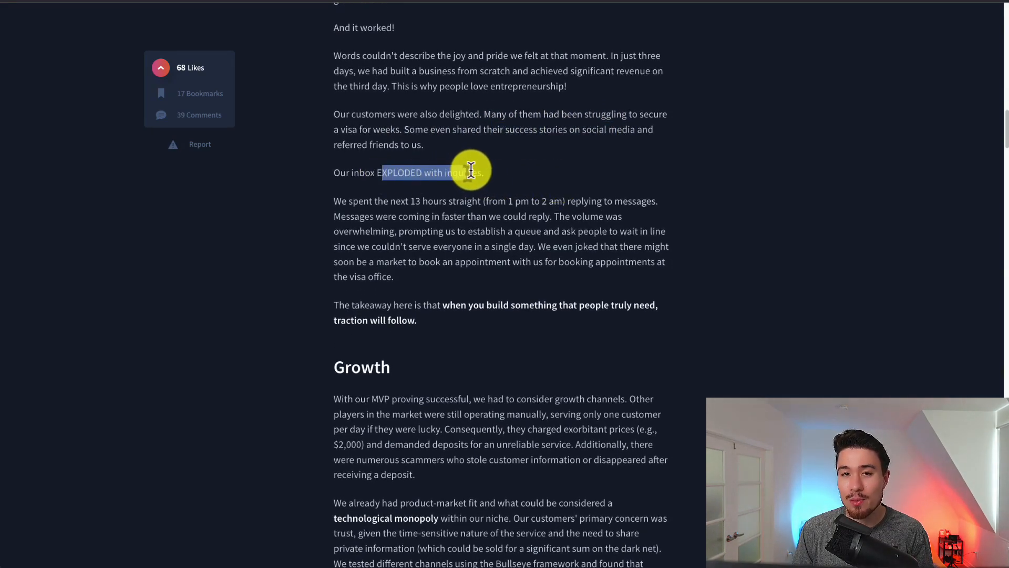
pyautogui.scroll(-3)
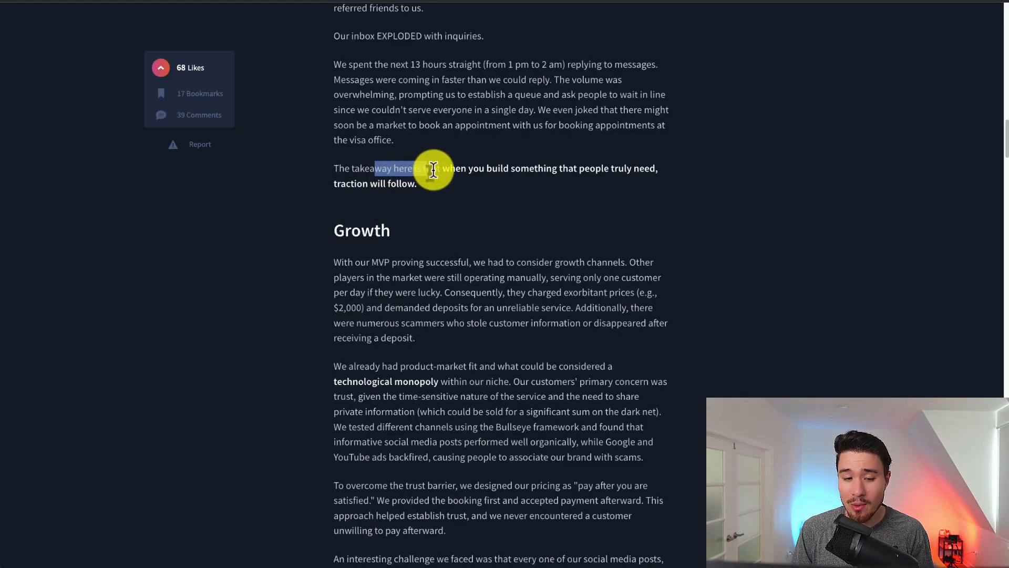
pyautogui.moveTo(435, 169); pyautogui.dragTo(583, 168)
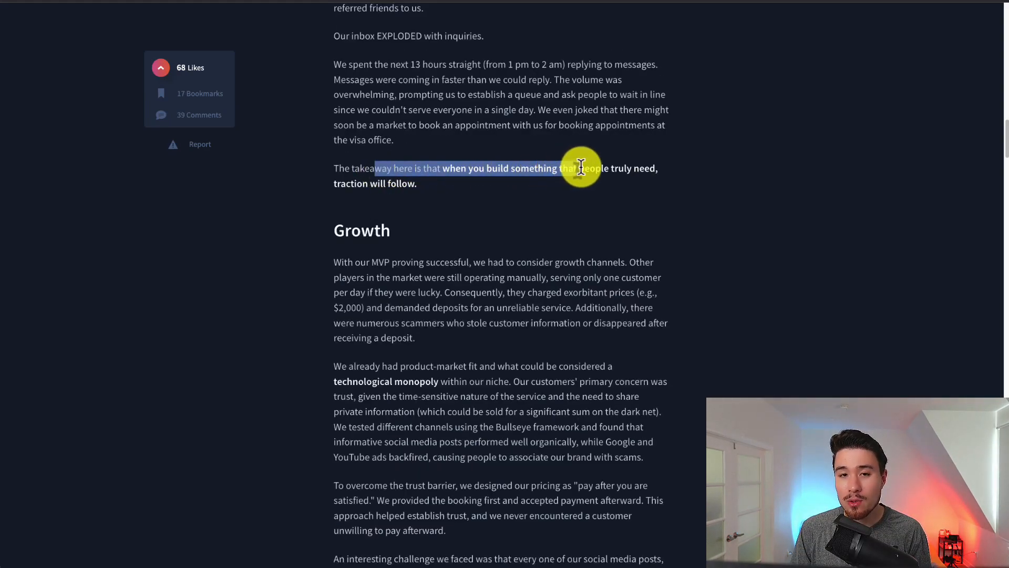
pyautogui.scroll(-3)
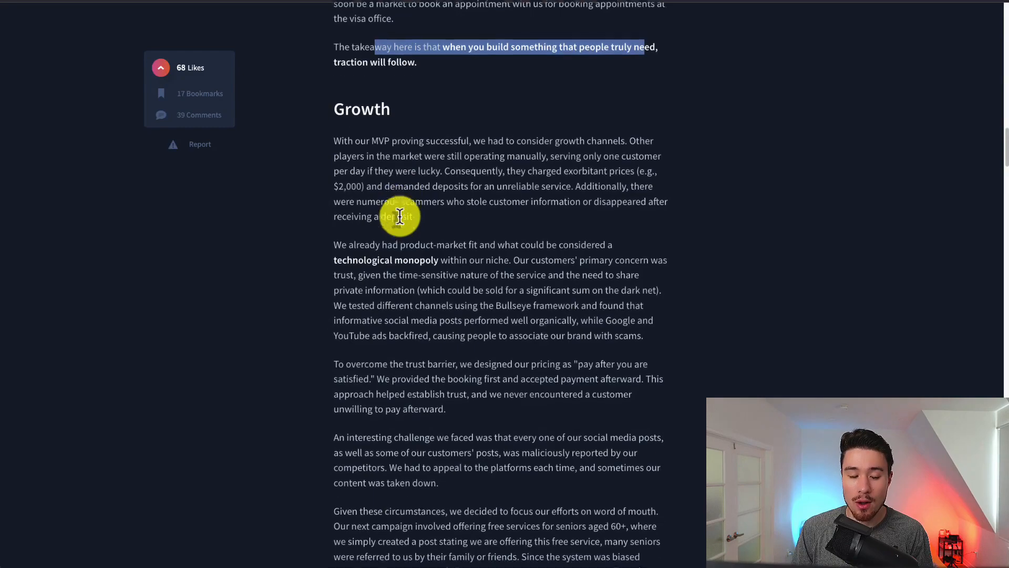
# Mark 'technological monopoly' and the booking-first, payment-afterward passage in Growth.
pyautogui.scroll(-3)
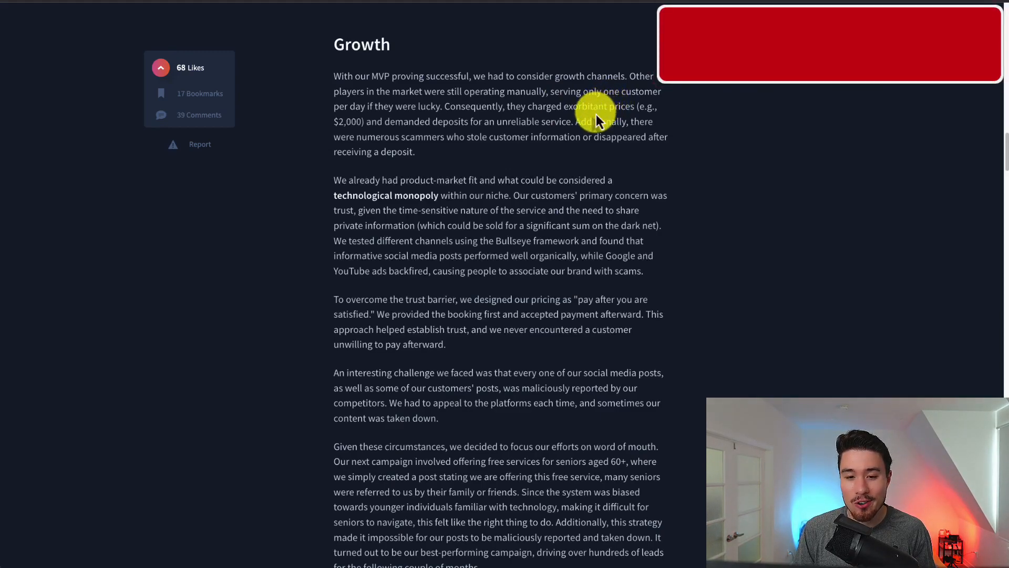
pyautogui.moveTo(599, 106); pyautogui.dragTo(479, 141)
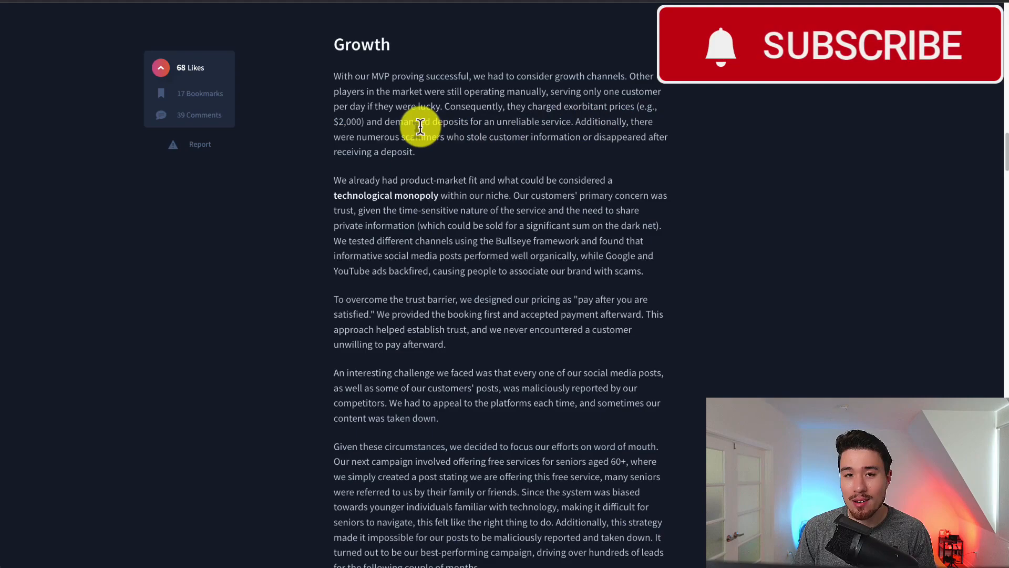
pyautogui.moveTo(419, 121); pyautogui.dragTo(528, 132)
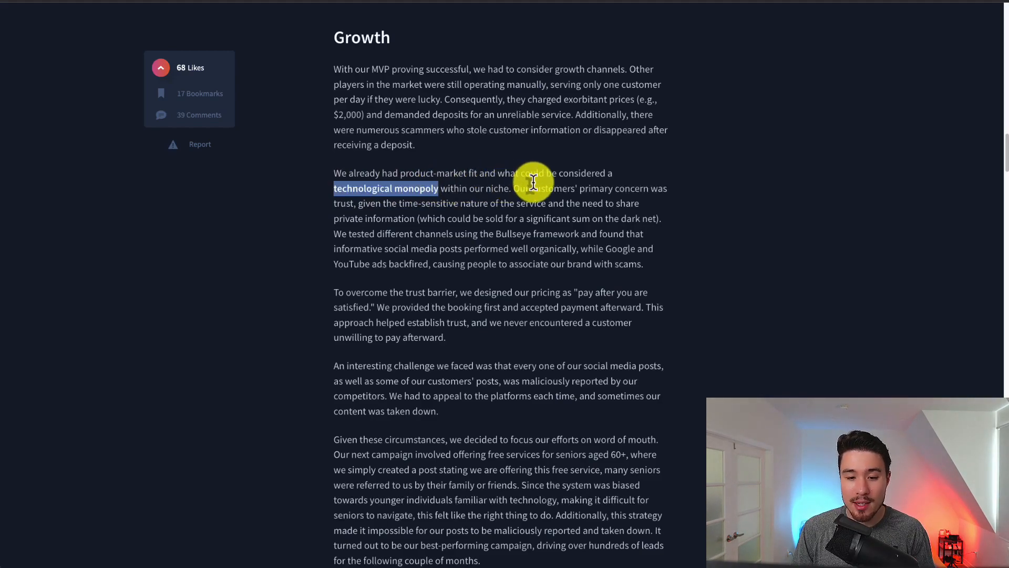
pyautogui.scroll(-3)
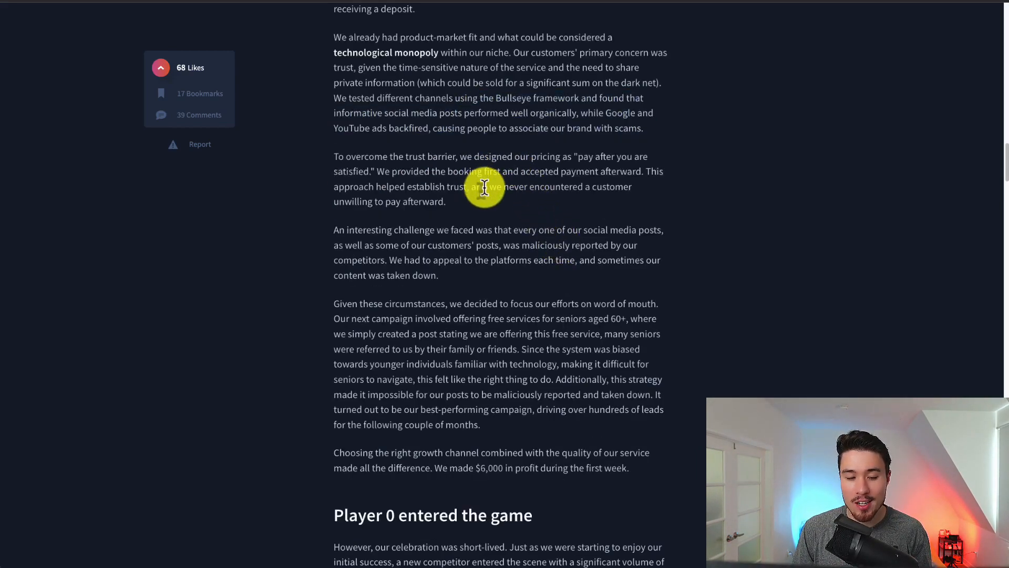
pyautogui.moveTo(482, 186); pyautogui.dragTo(553, 156)
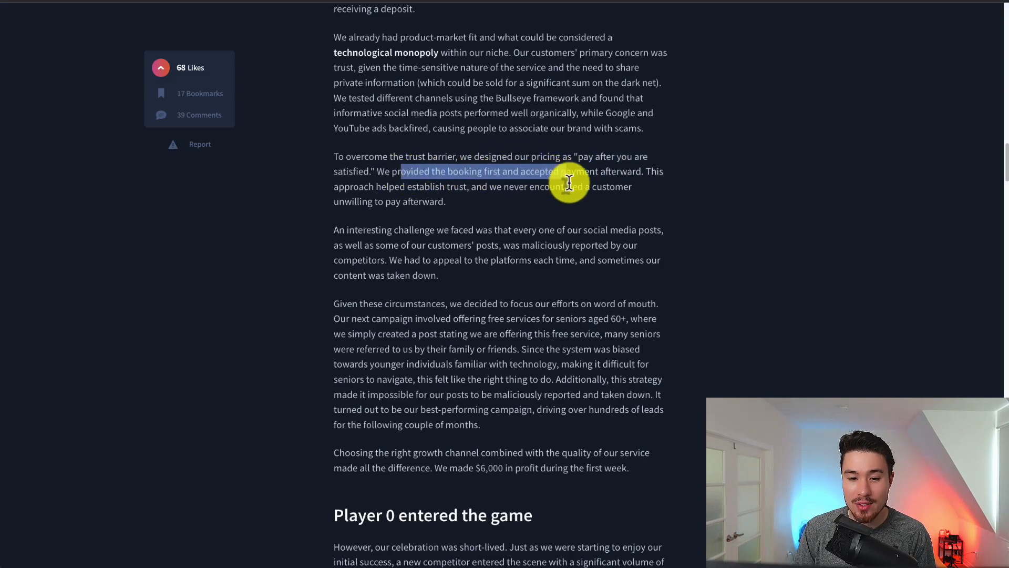
# Mark the $6,000 first-week profit sentence.
pyautogui.scroll(-3)
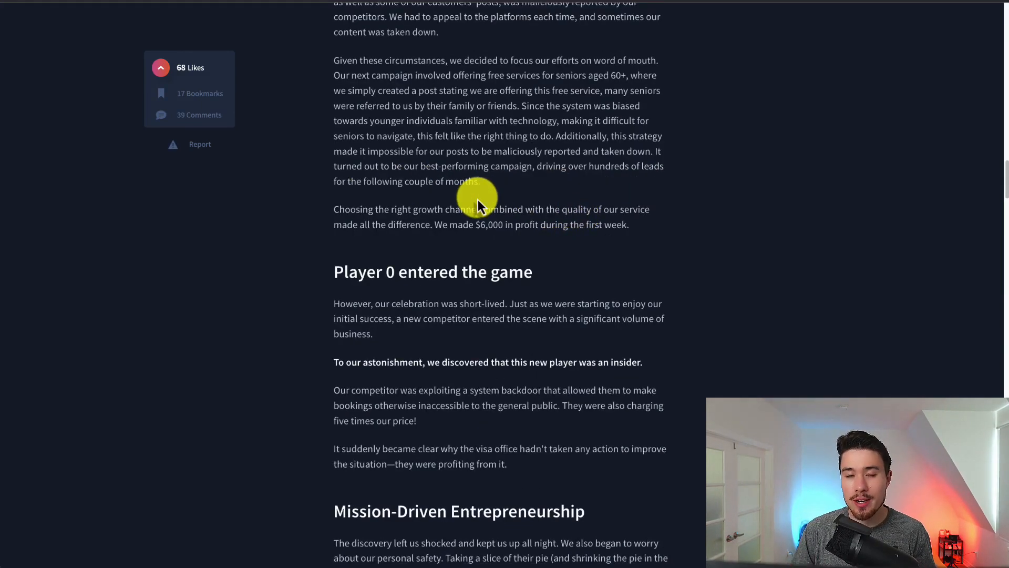
pyautogui.moveTo(602, 78)
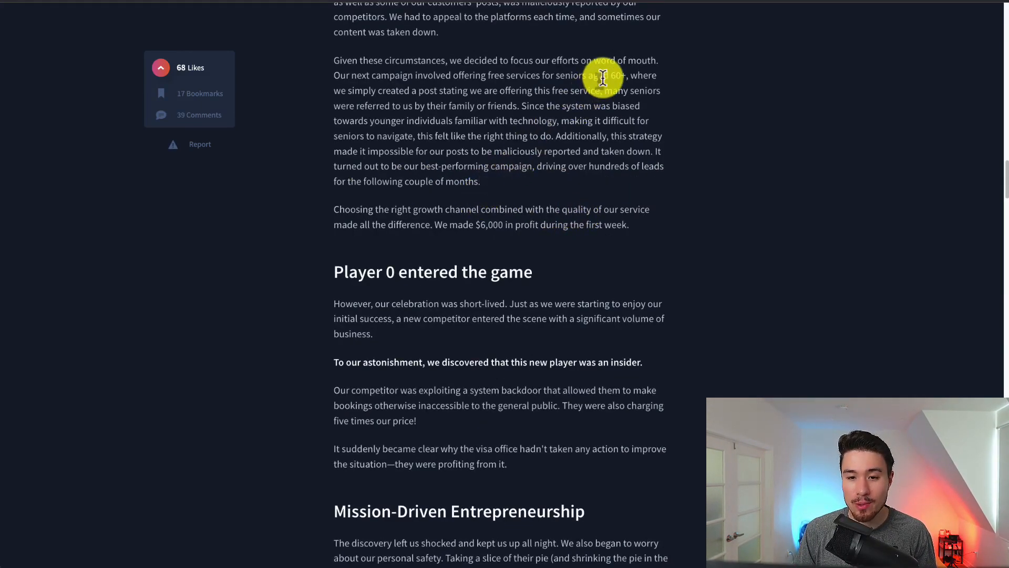
pyautogui.moveTo(604, 78); pyautogui.dragTo(450, 106)
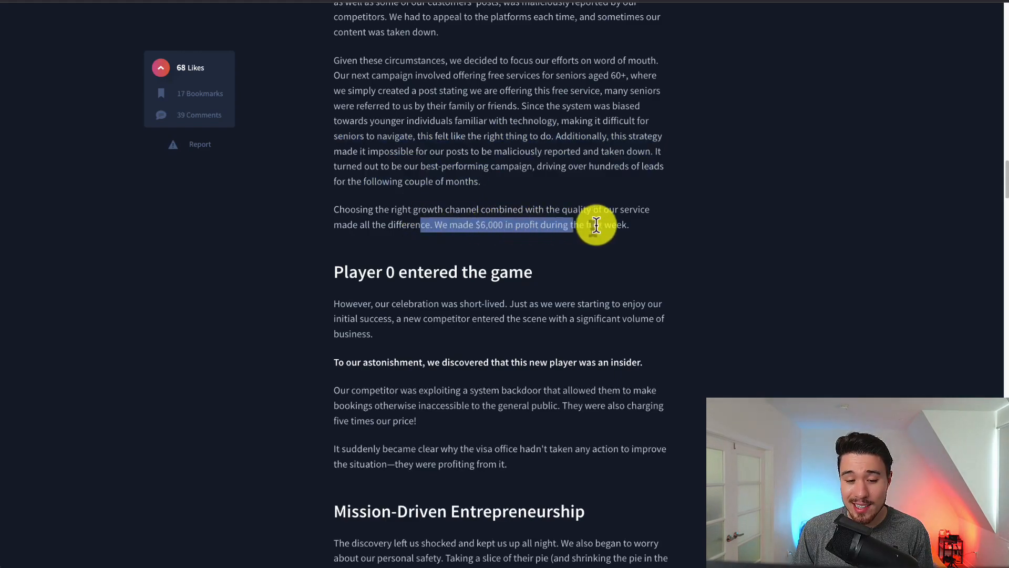
# Mark the open-source-everything instinct and the idea of making the service free.
pyautogui.scroll(-3)
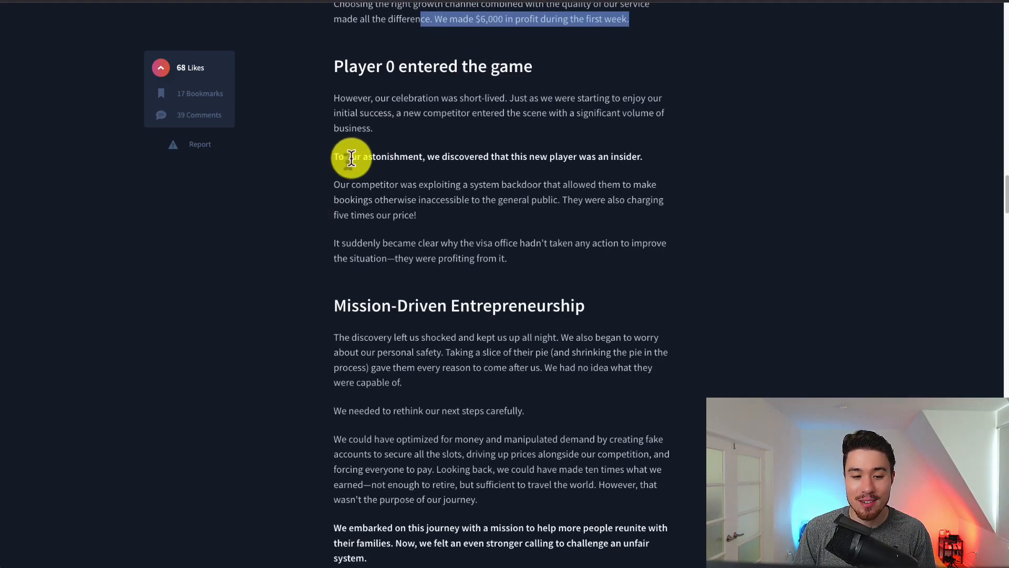
pyautogui.scroll(-3)
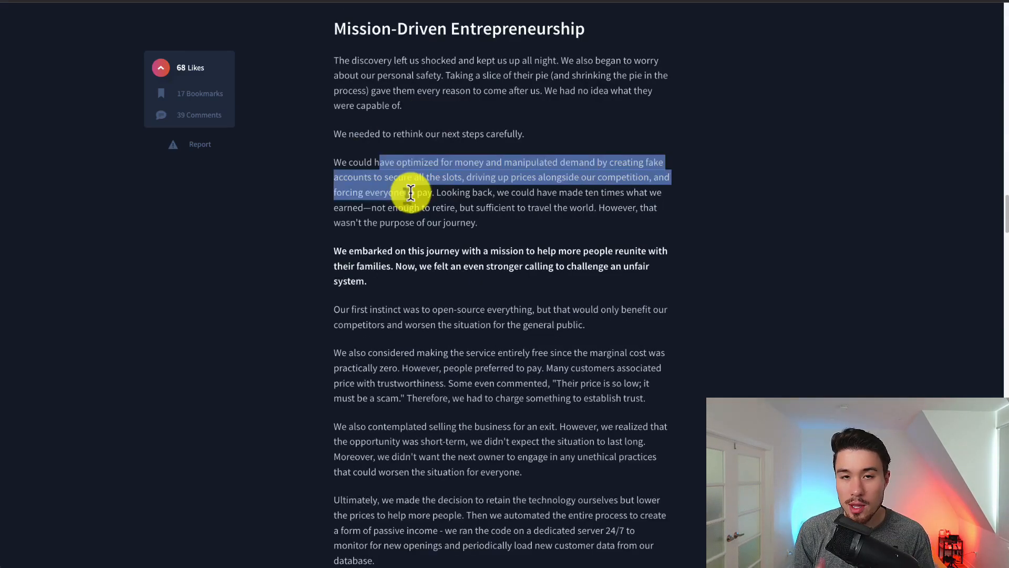
pyautogui.moveTo(421, 215)
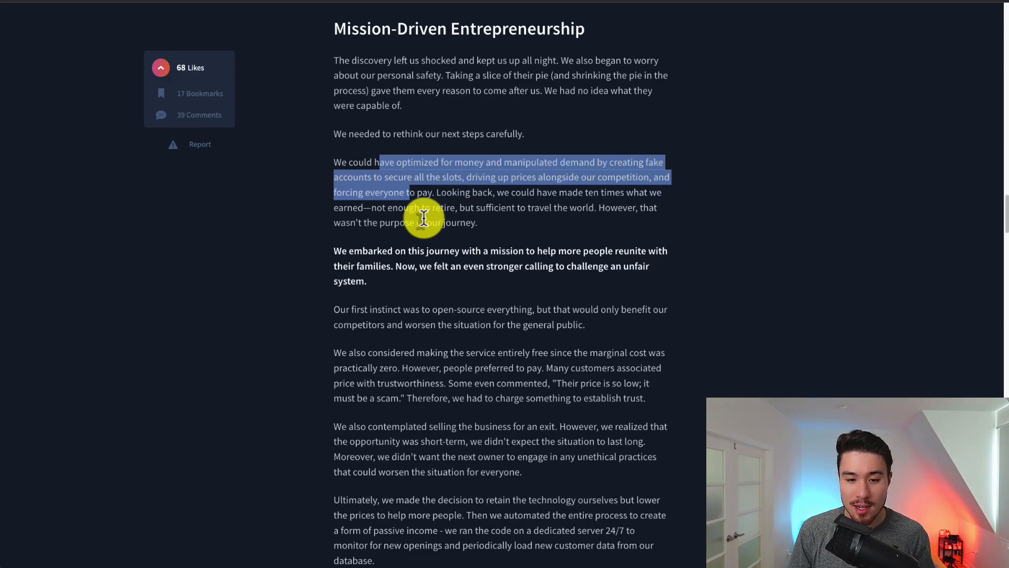
pyautogui.scroll(-3)
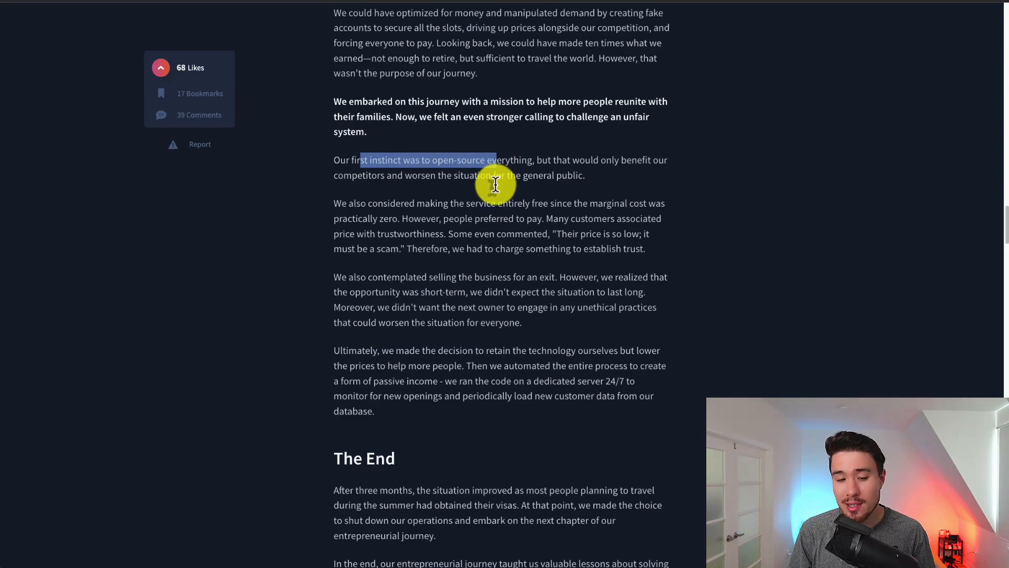
pyautogui.moveTo(495, 185); pyautogui.dragTo(611, 203)
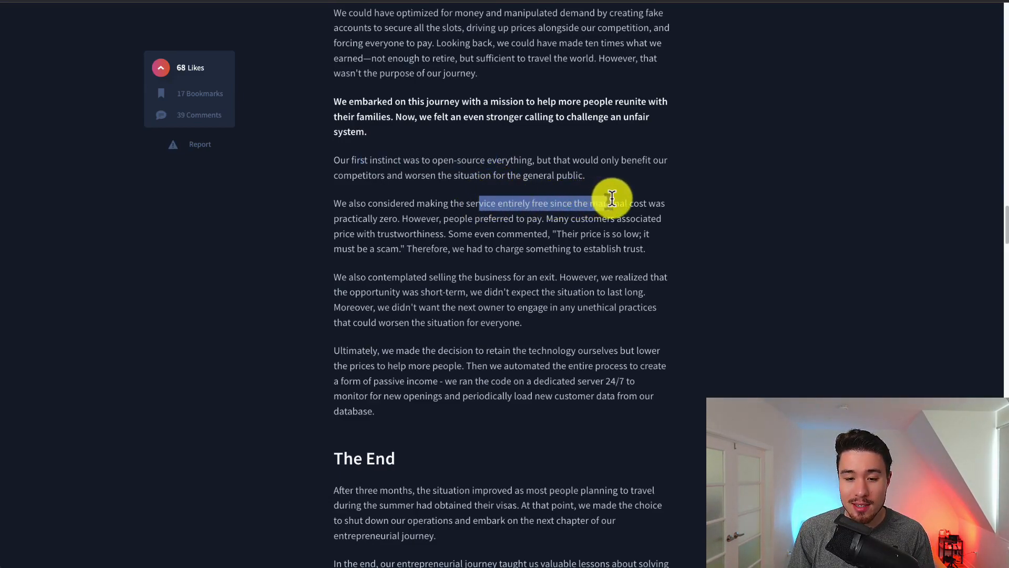
pyautogui.moveTo(611, 202); pyautogui.dragTo(525, 218)
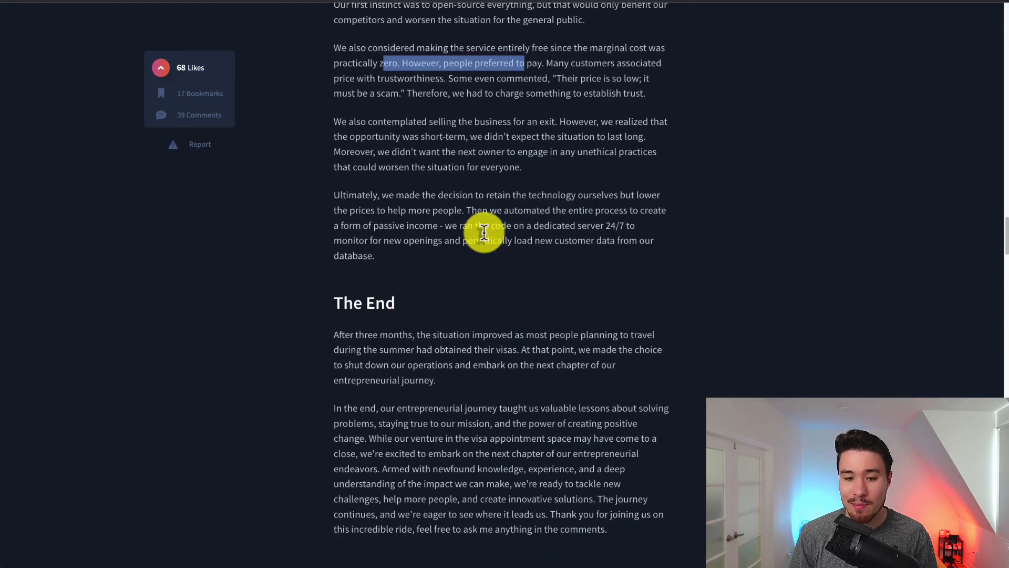
pyautogui.moveTo(525, 180)
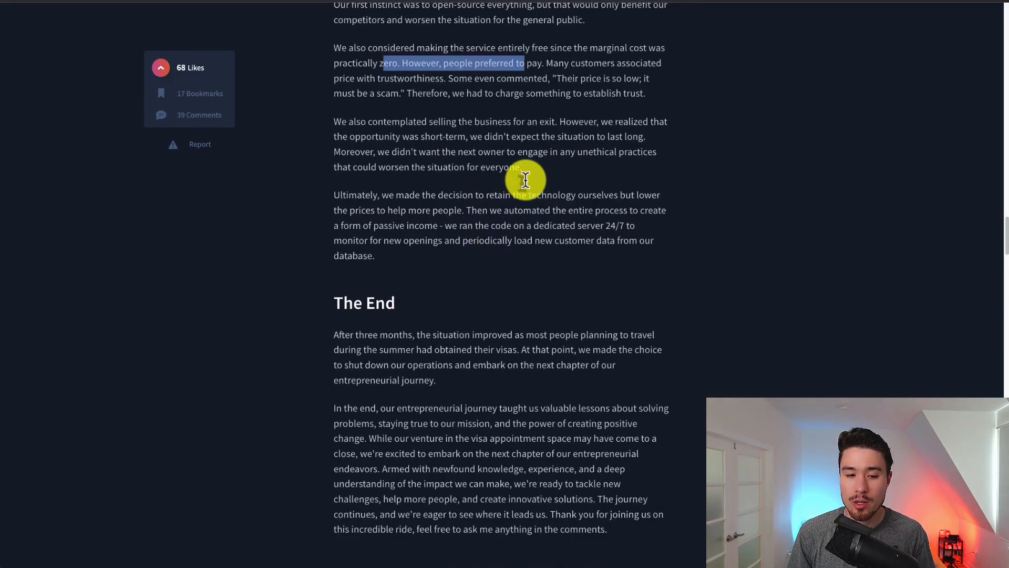
# Mark retaining the technology, passive income from the 24/7 server, and the mission lessons.
pyautogui.scroll(-3)
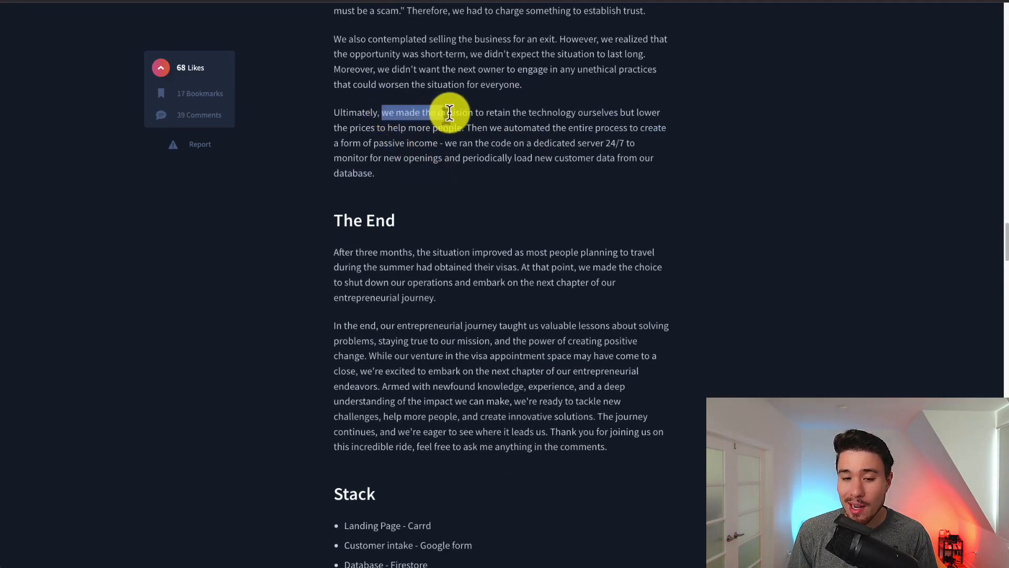
pyautogui.moveTo(449, 112); pyautogui.dragTo(618, 117)
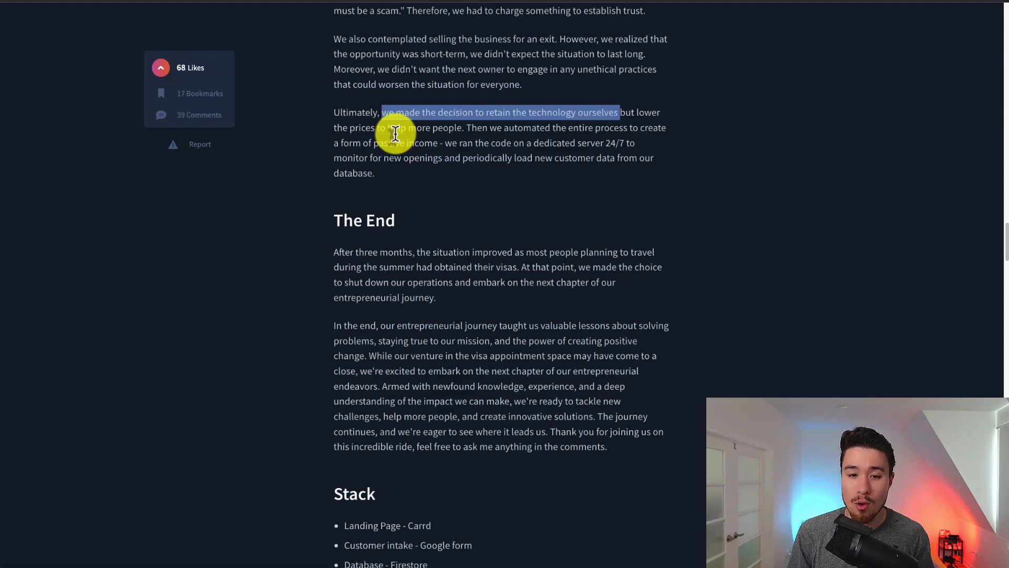
pyautogui.moveTo(395, 134); pyautogui.dragTo(657, 127)
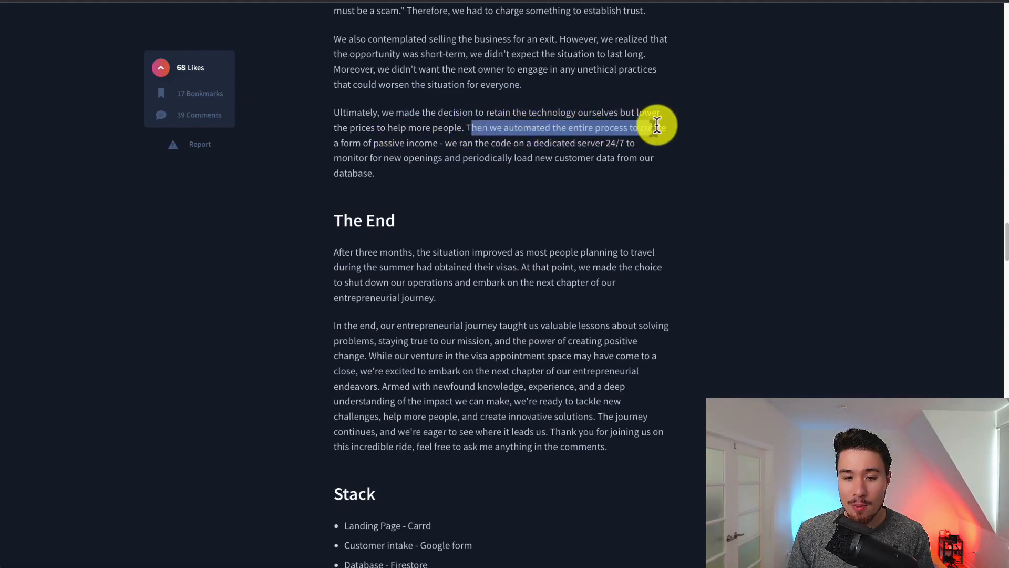
pyautogui.moveTo(656, 127); pyautogui.dragTo(573, 142)
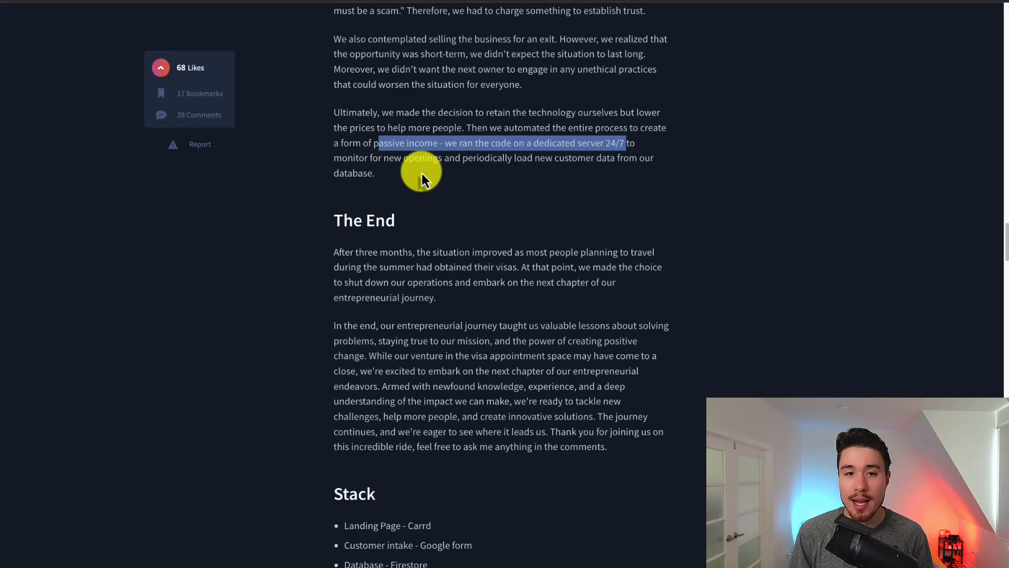
pyautogui.scroll(-3)
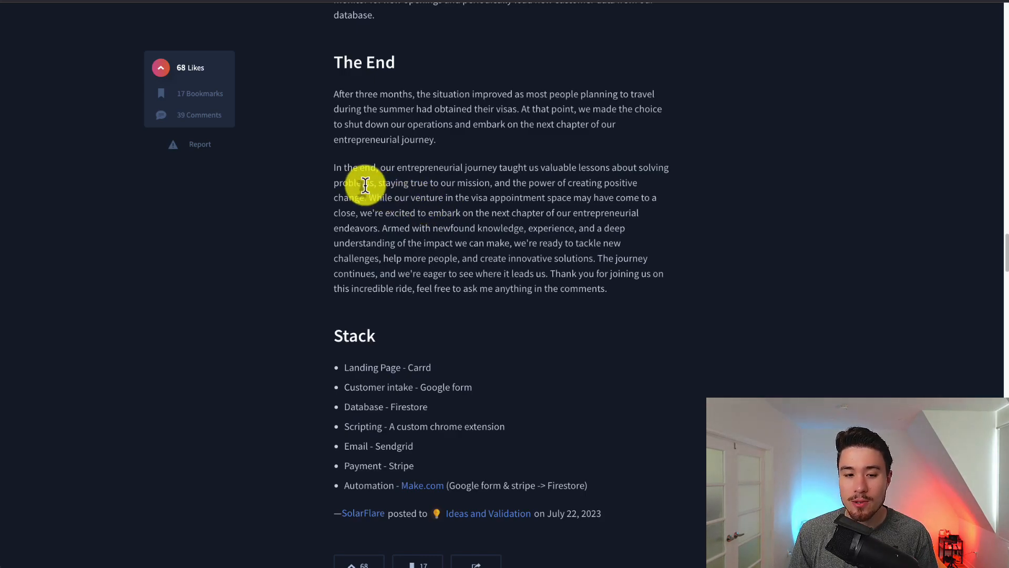
pyautogui.moveTo(360, 183); pyautogui.dragTo(547, 182)
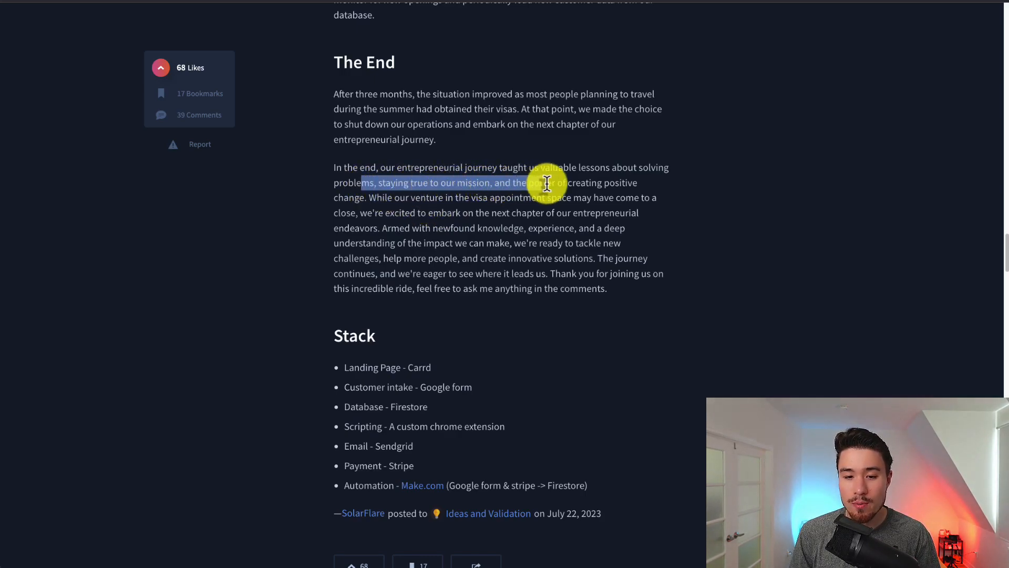